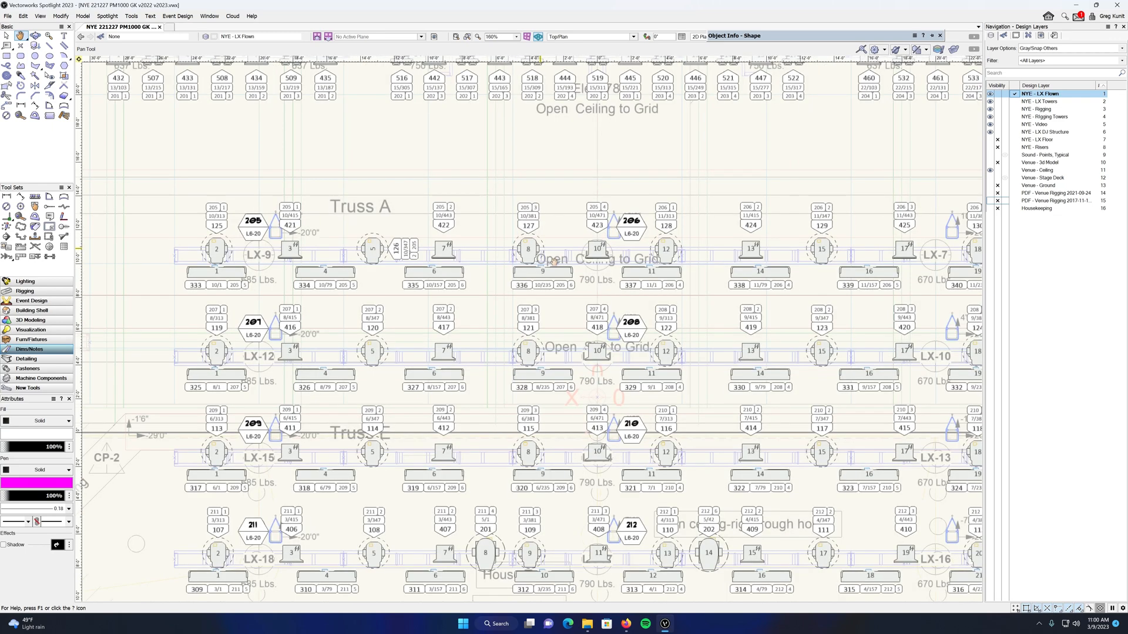
Choose the Selection tool and make NYE - Rigging the active design layer.
click(529, 250)
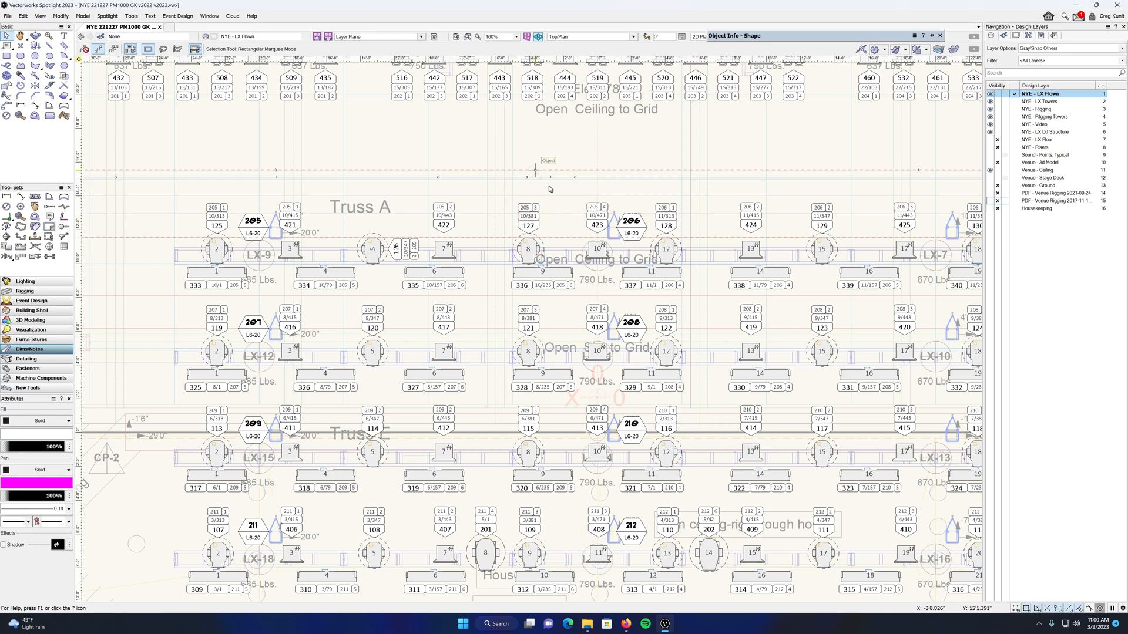
click(1039, 109)
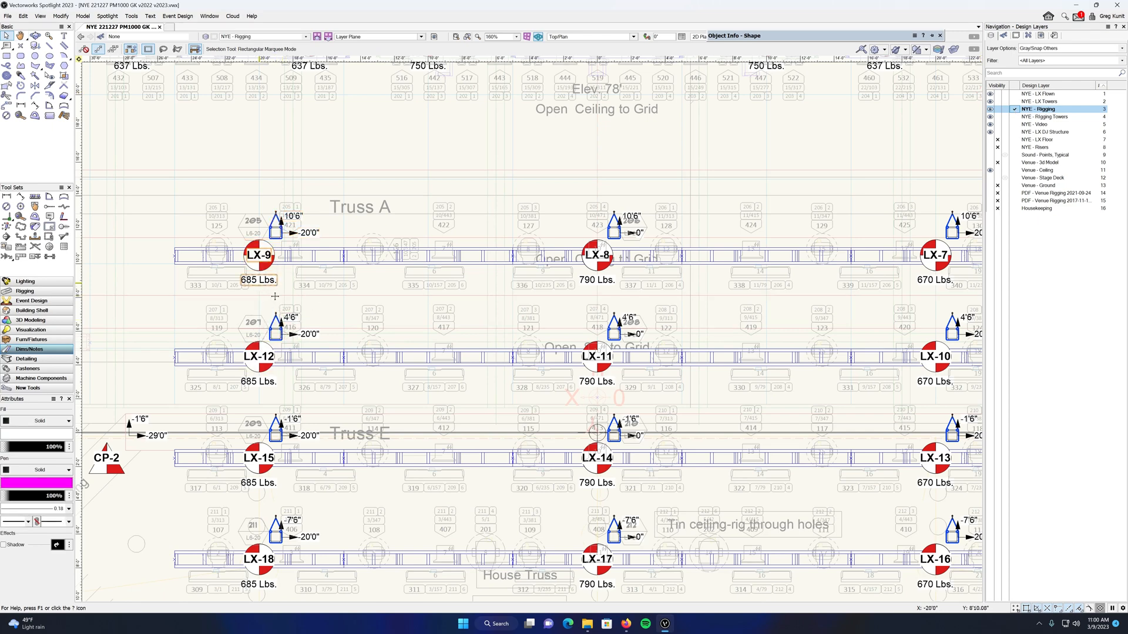
click(596, 255)
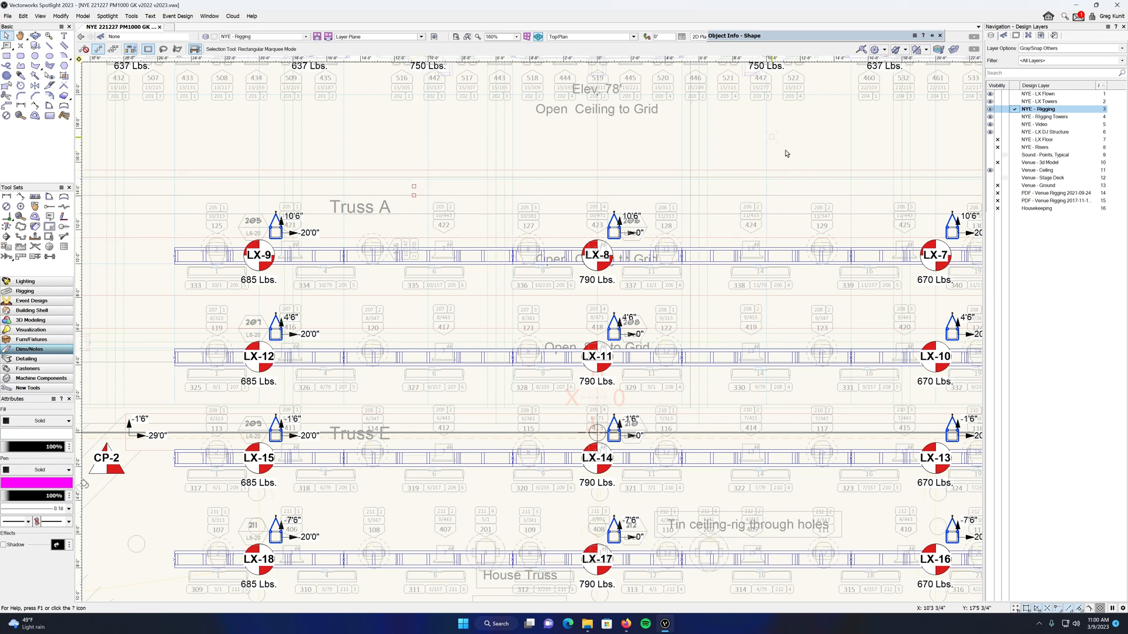
click(1039, 93)
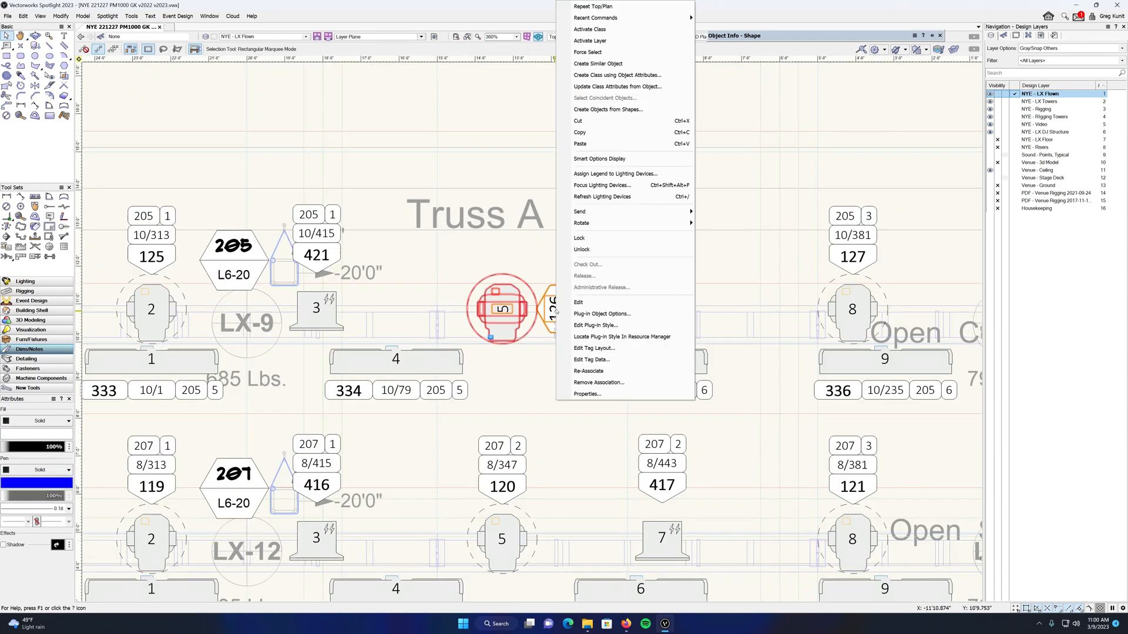
mouse_move(581, 223)
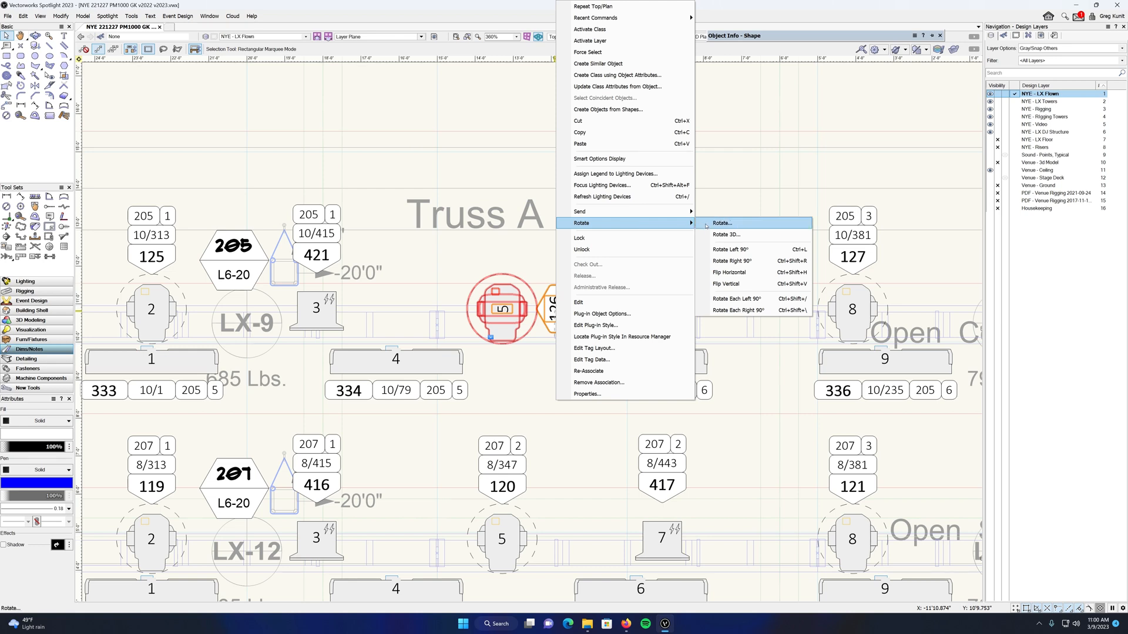
Rotate device 5's data tag 126 by 90 degrees, then reselect the device to check.
click(721, 224)
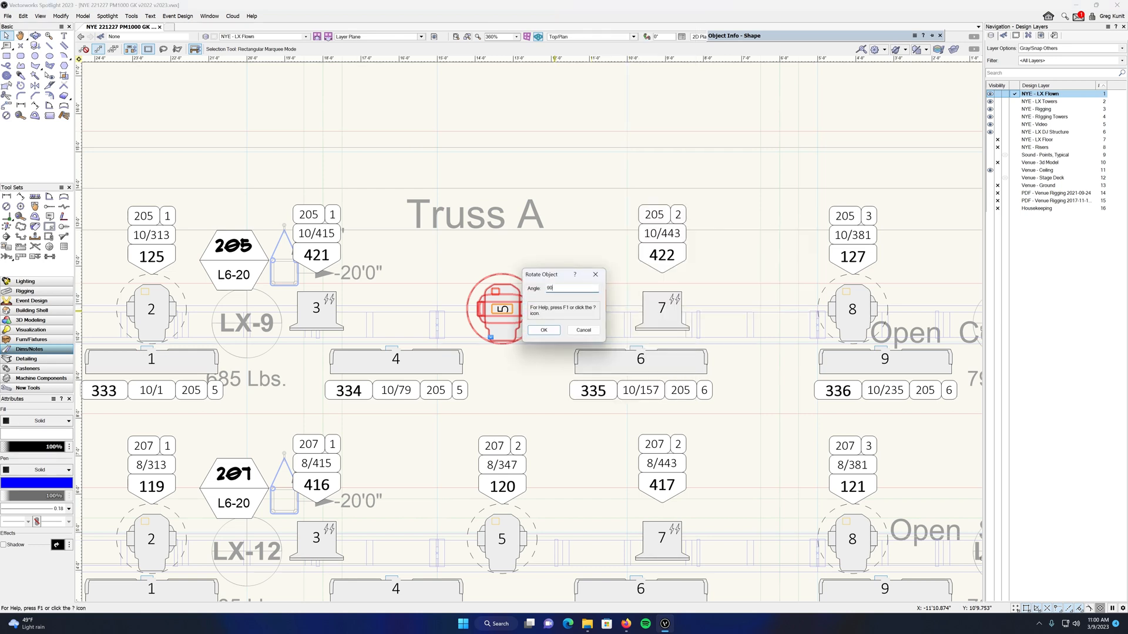
click(544, 330)
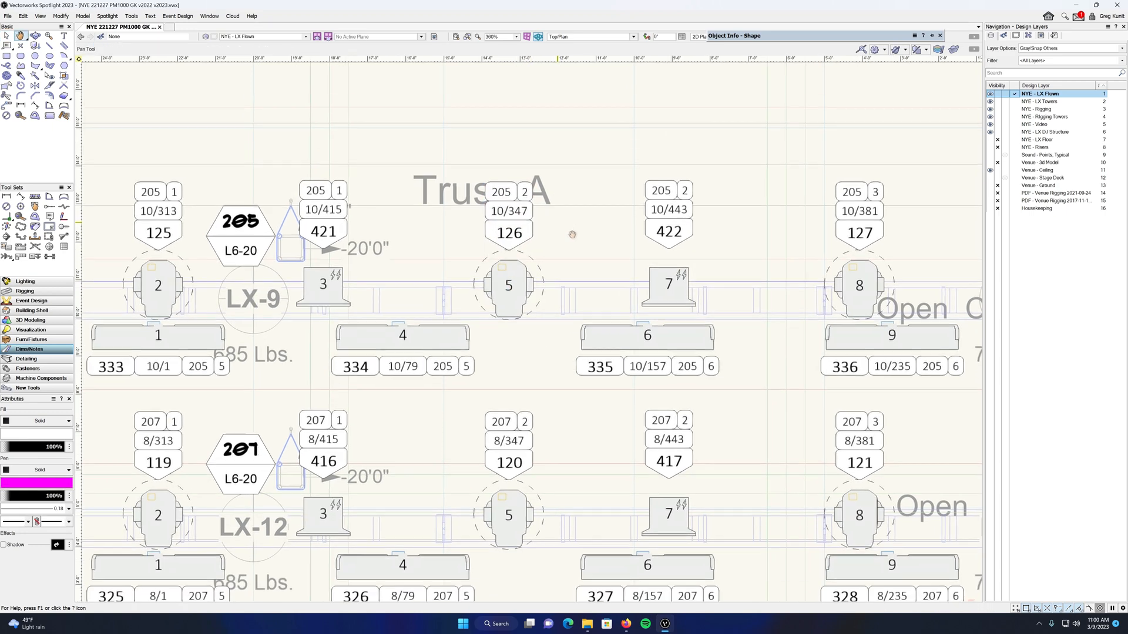
scroll(down, 3)
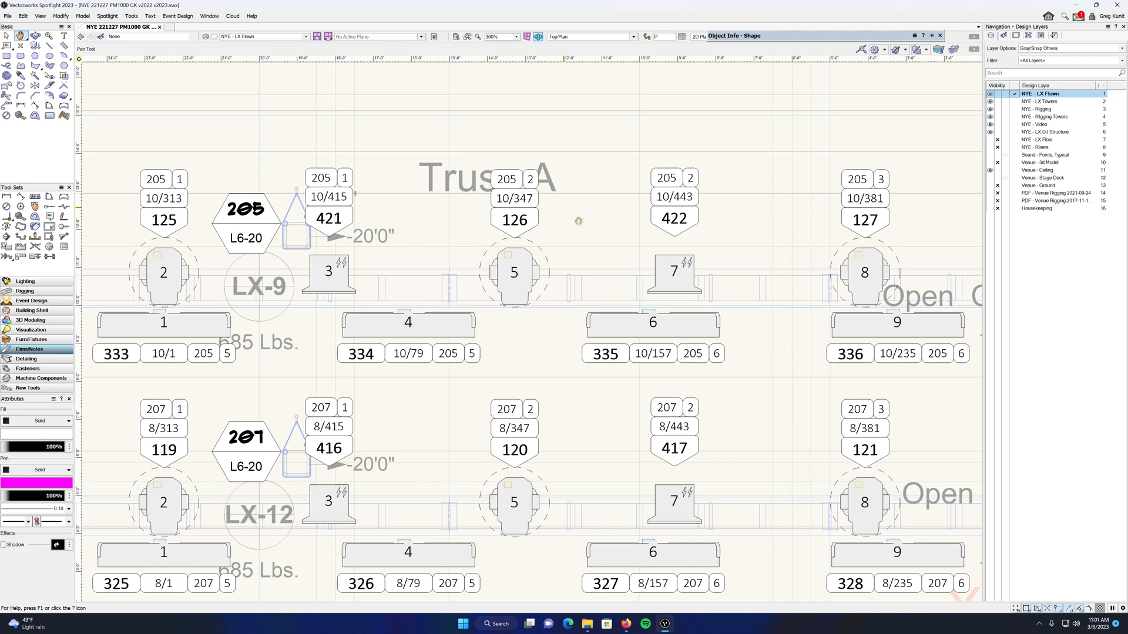
click(513, 272)
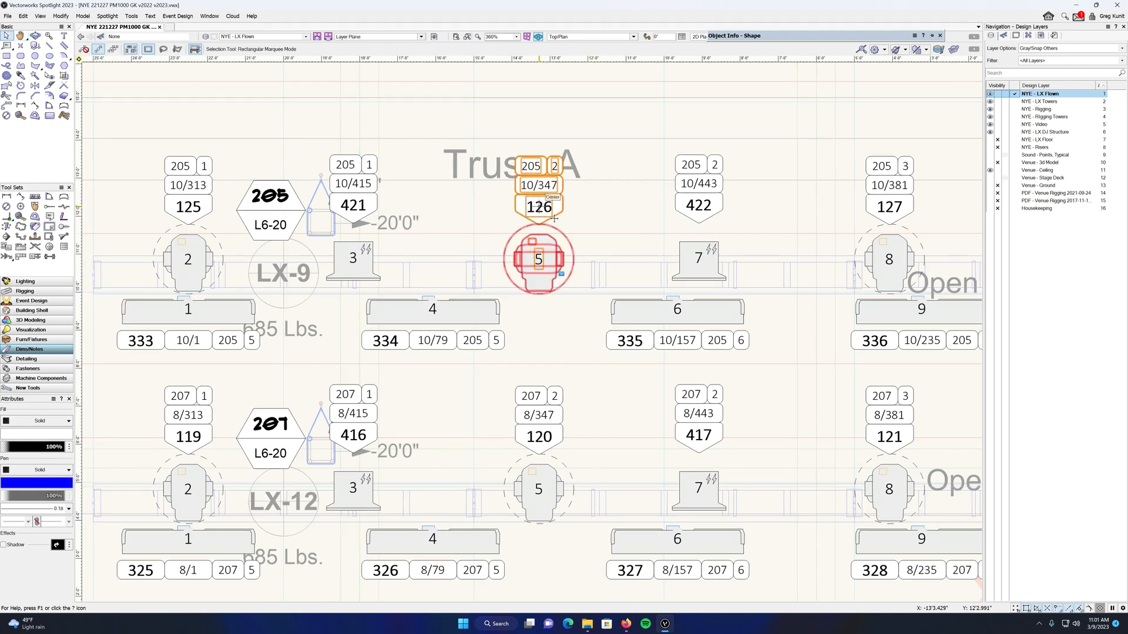
right_click(538, 259)
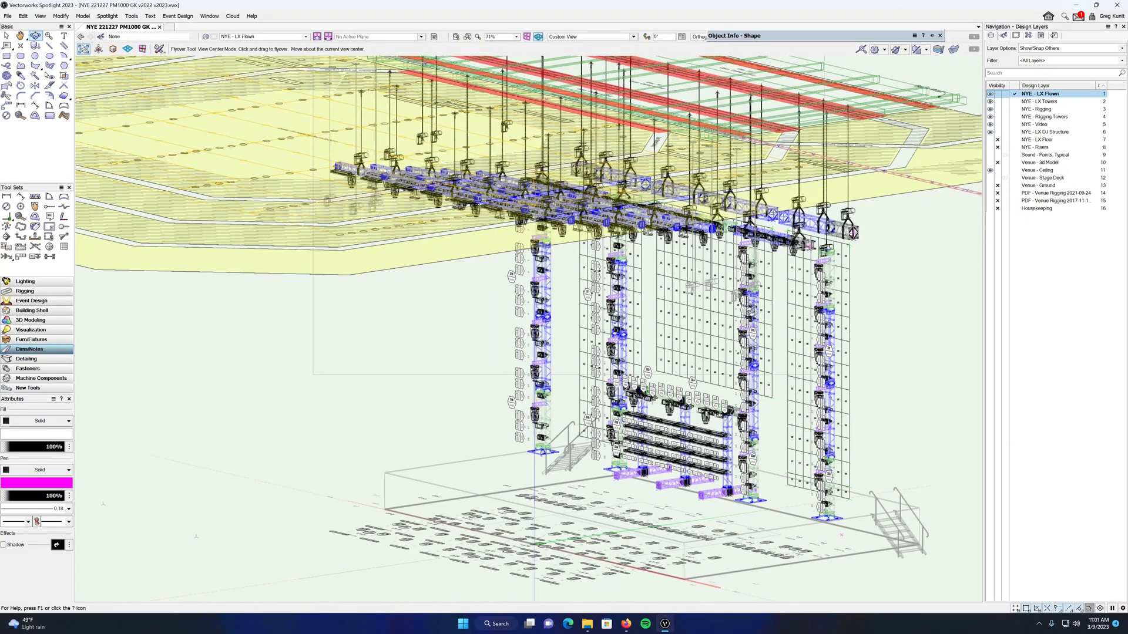
In Front view, rotate the data tag 131 on the top tower device.
click(590, 36)
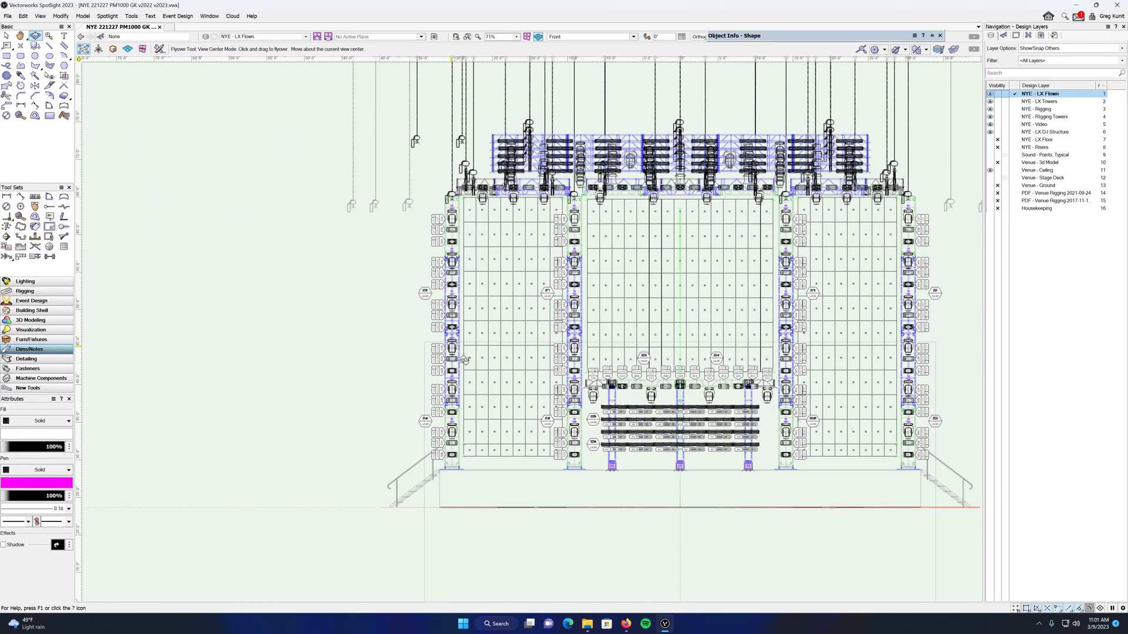
scroll(down, 3)
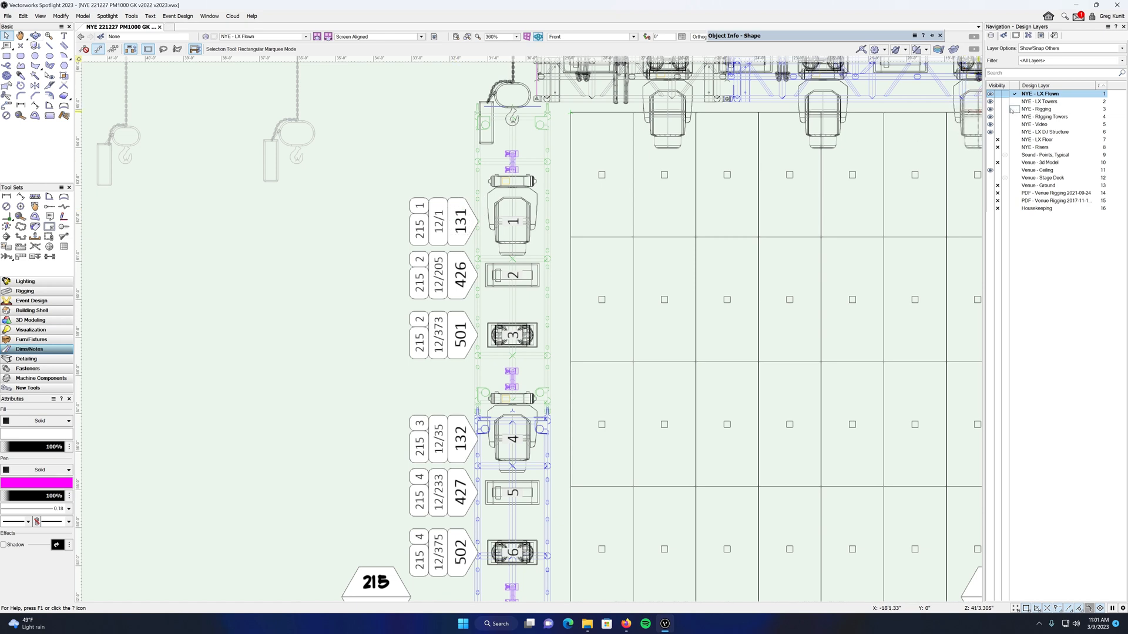
click(1043, 100)
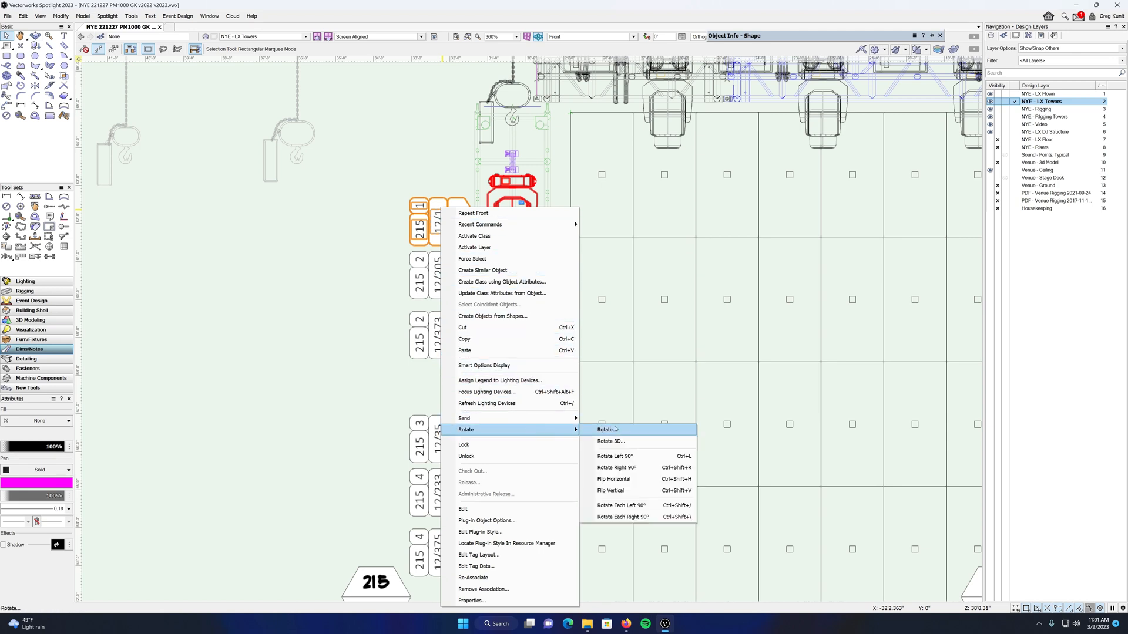
click(608, 430)
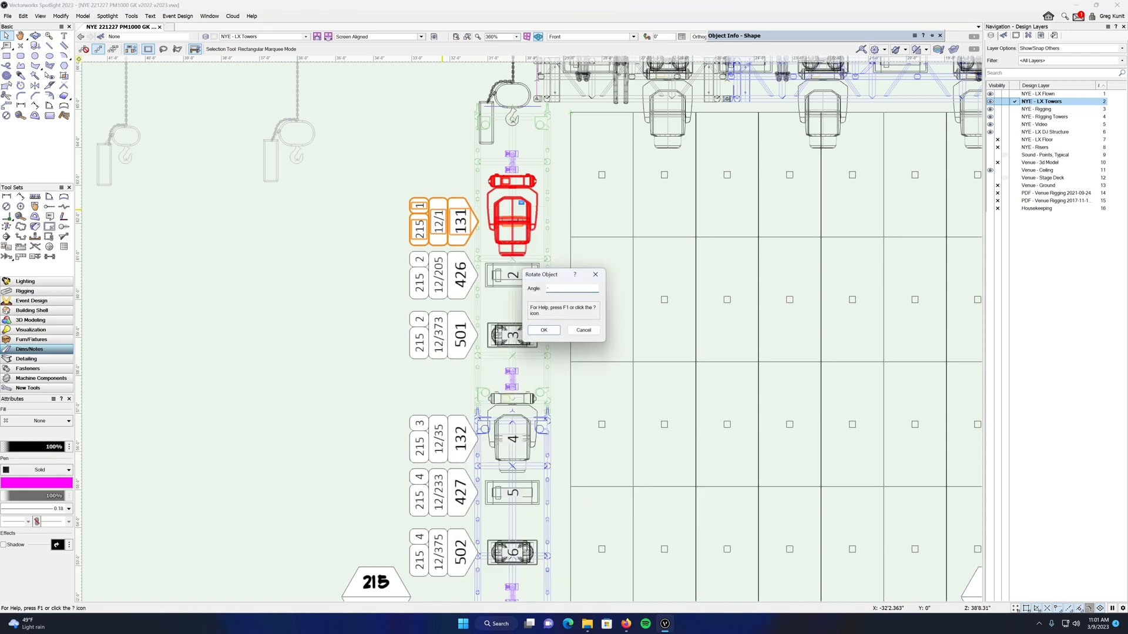
click(544, 330)
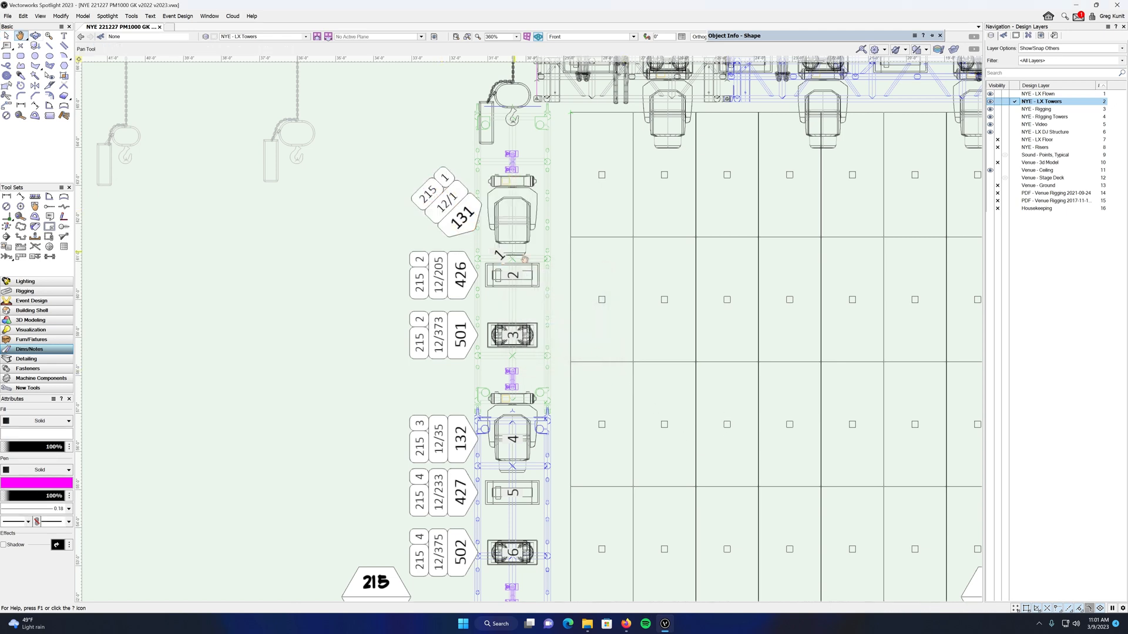
click(512, 216)
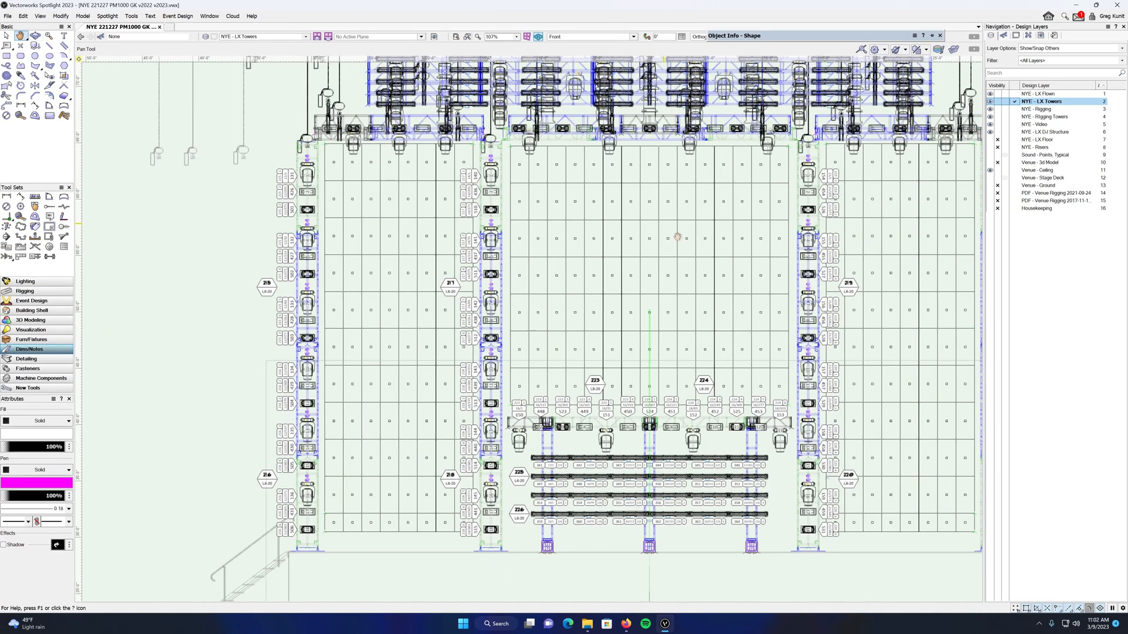
mouse_move(674, 224)
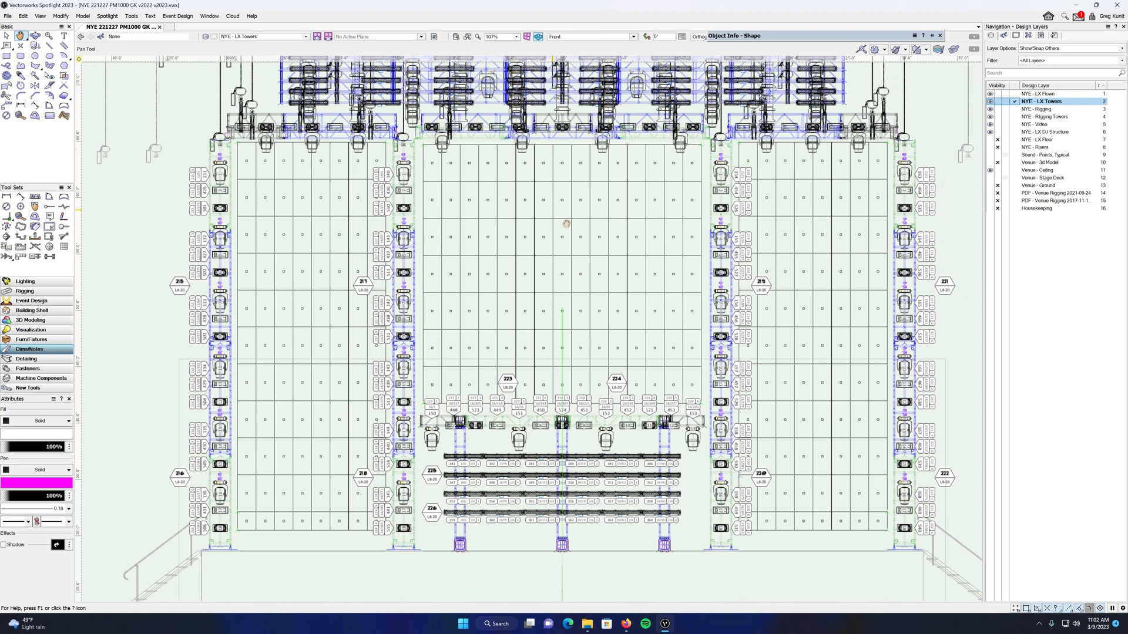
mouse_move(511, 385)
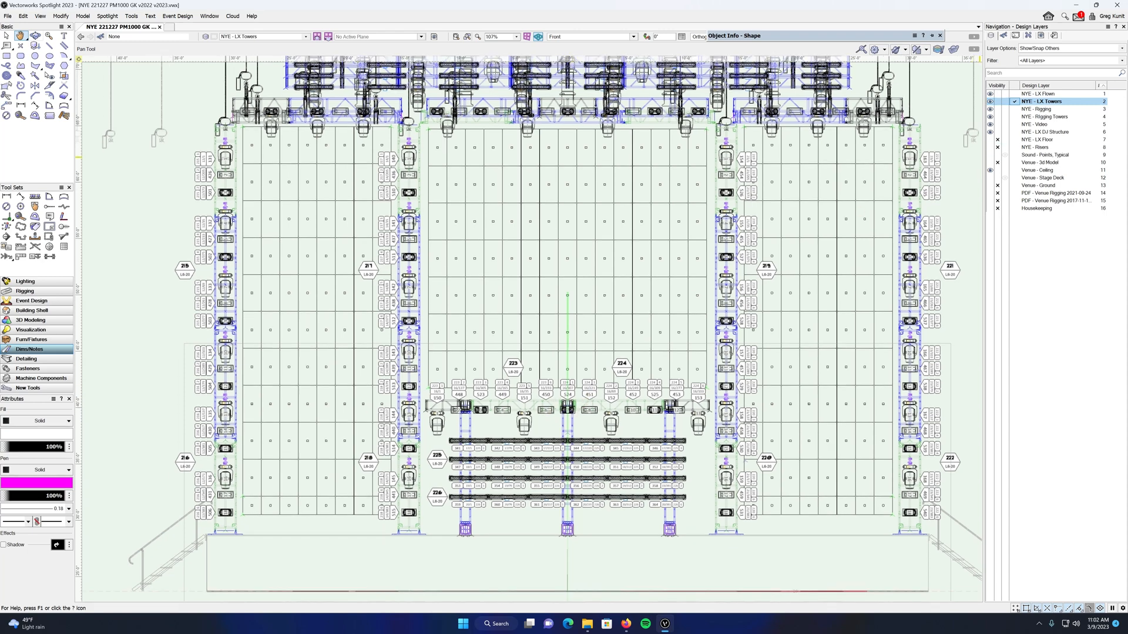
Show the Sheet Layers list in the Navigation palette.
click(1015, 36)
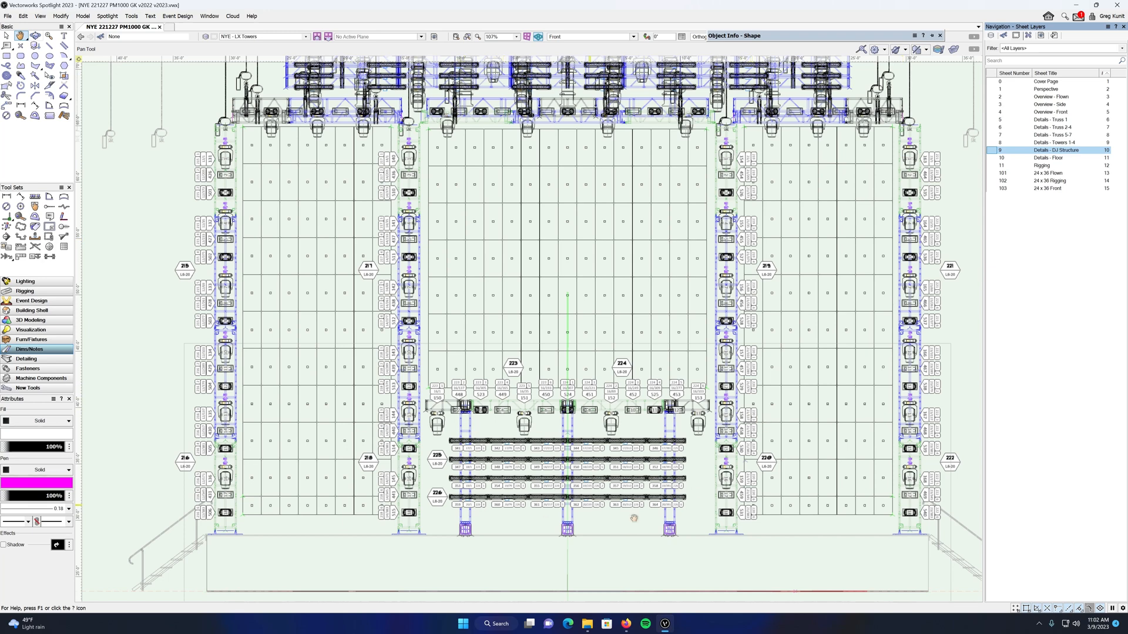
mouse_move(506, 446)
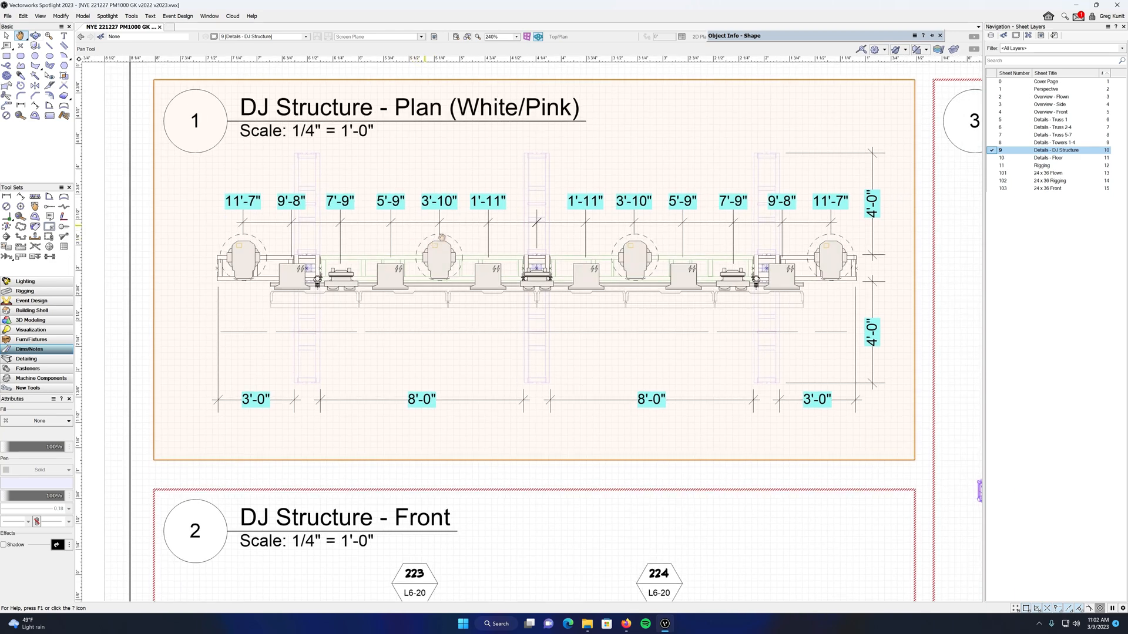
Bring up the context menu on the DJ Structure details sheet's drawing area.
right_click(459, 193)
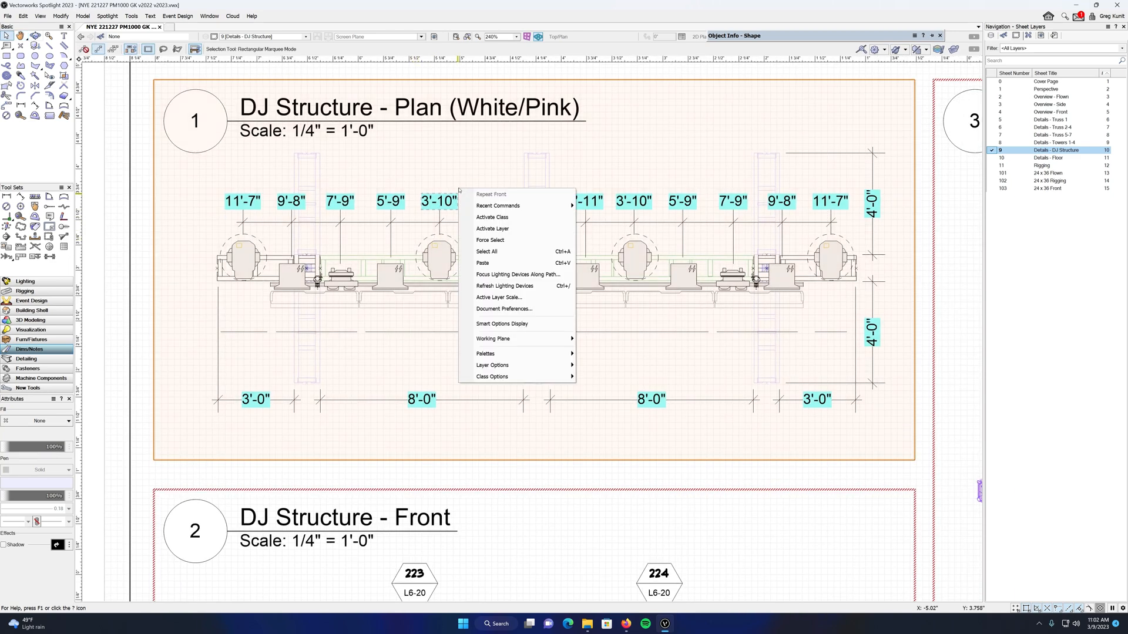
mouse_move(504, 308)
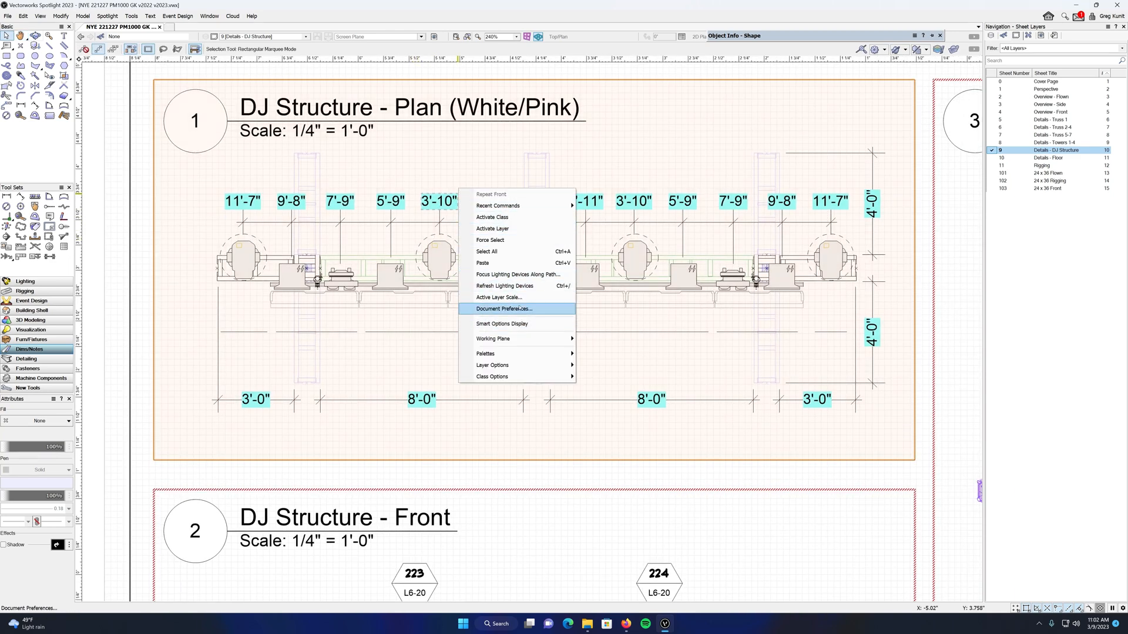